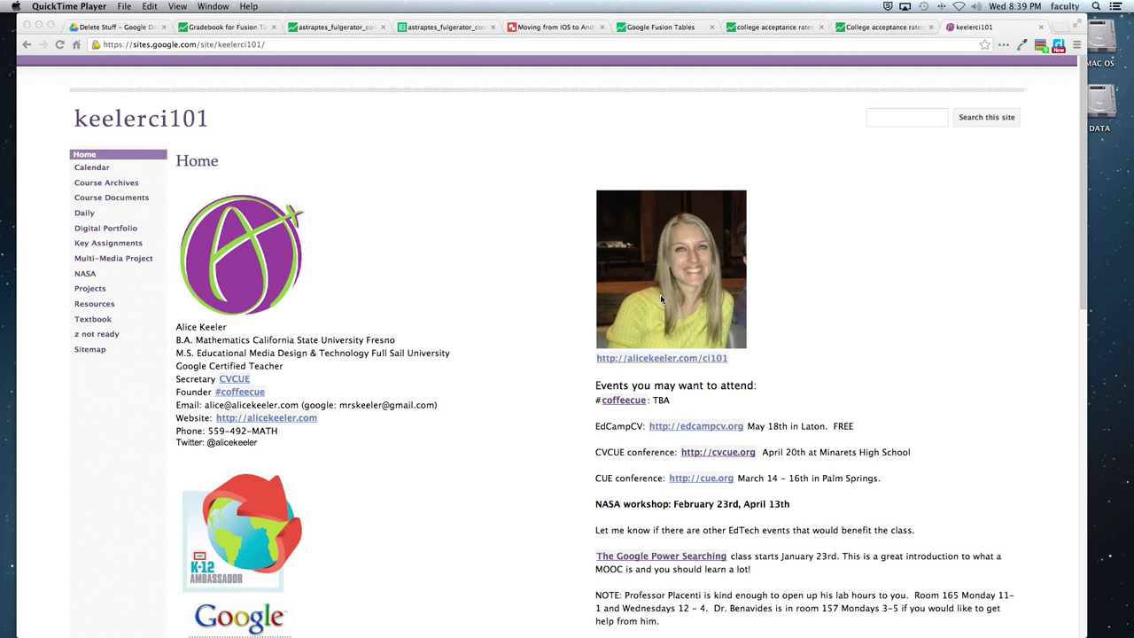
pyautogui.moveTo(731, 238)
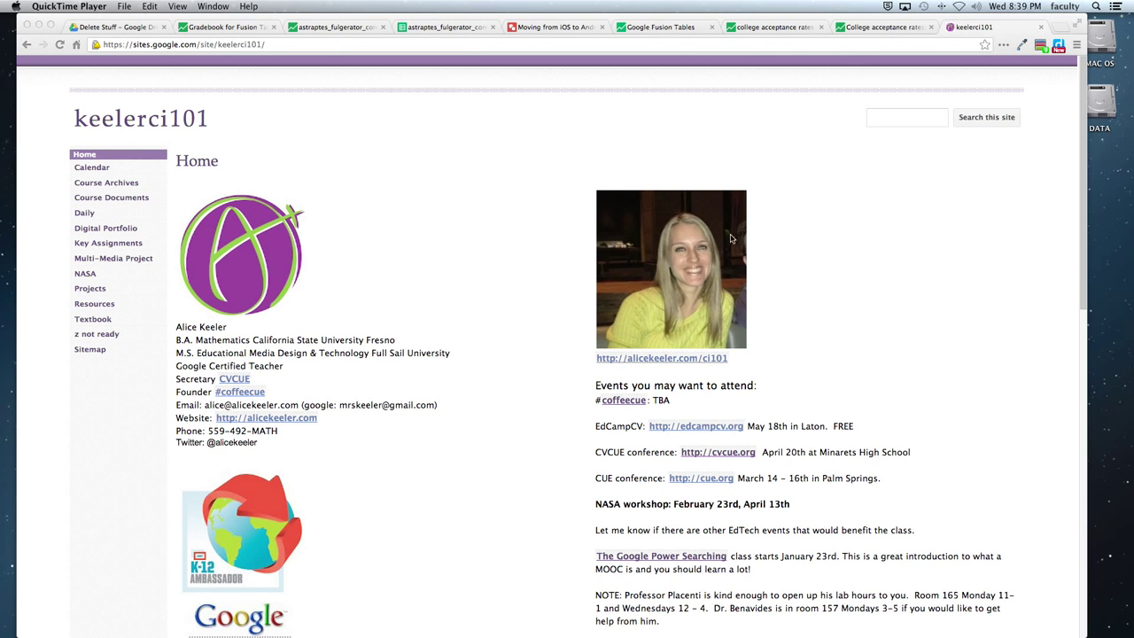
# Navigate from Home to the Calendar page showing the embedded course calendar and agenda
pyautogui.scroll(-3)
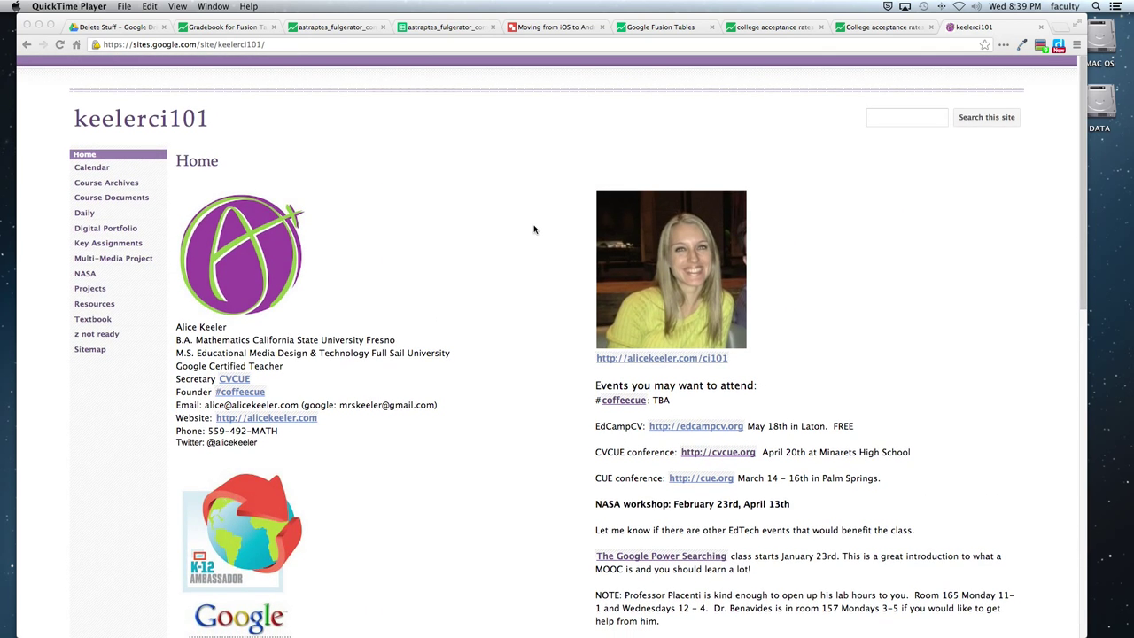
pyautogui.moveTo(389, 290)
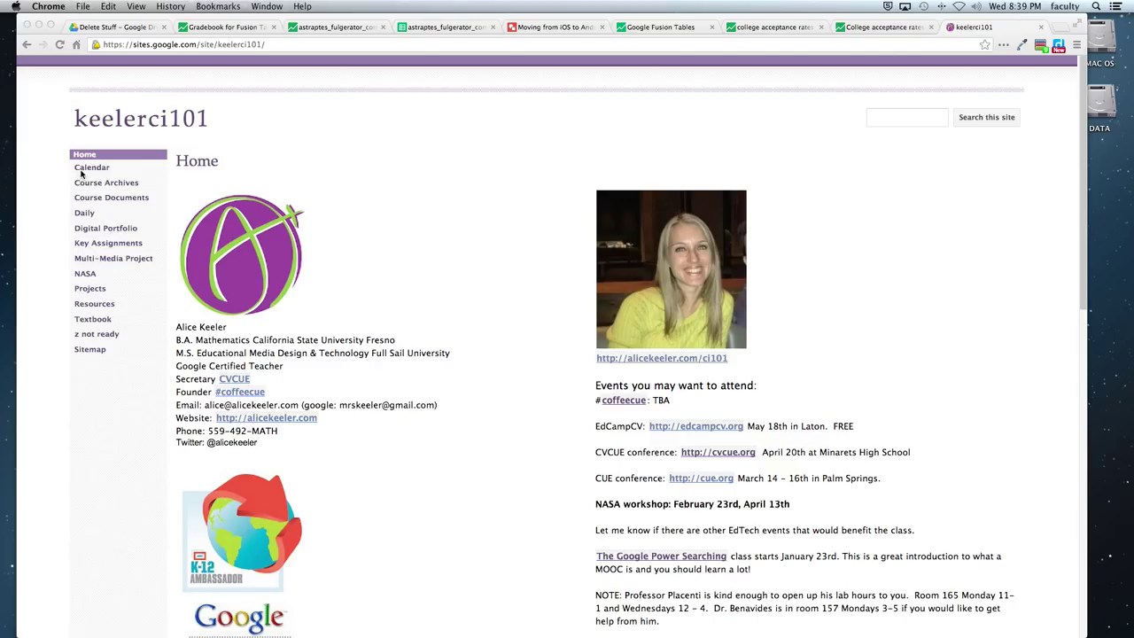
pyautogui.click(92, 166)
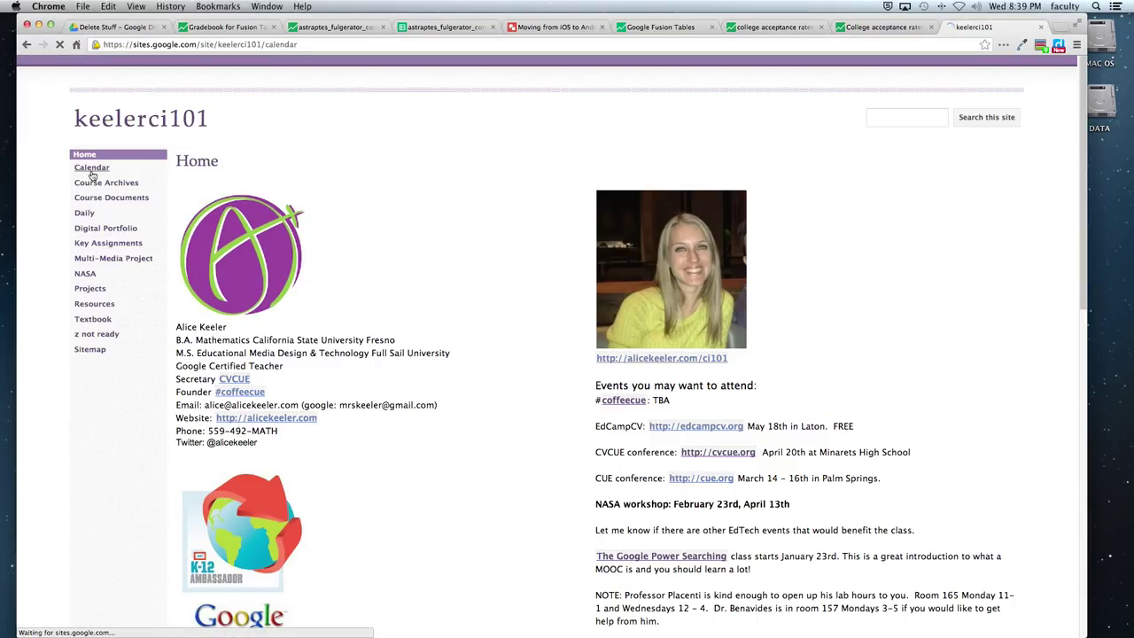
pyautogui.click(91, 168)
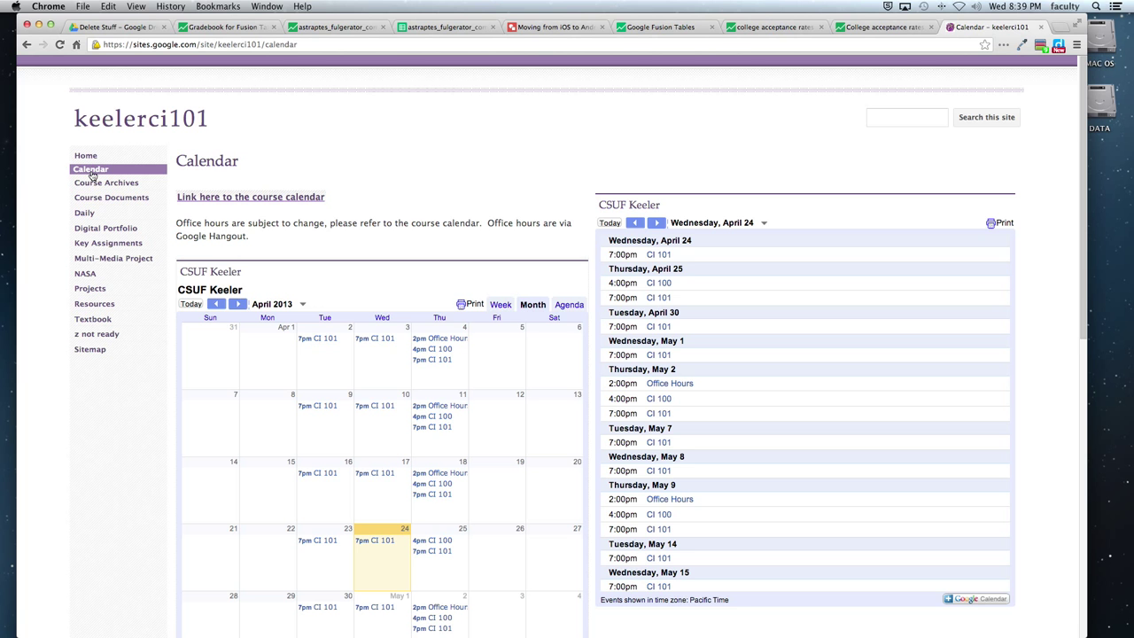
pyautogui.scroll(-3)
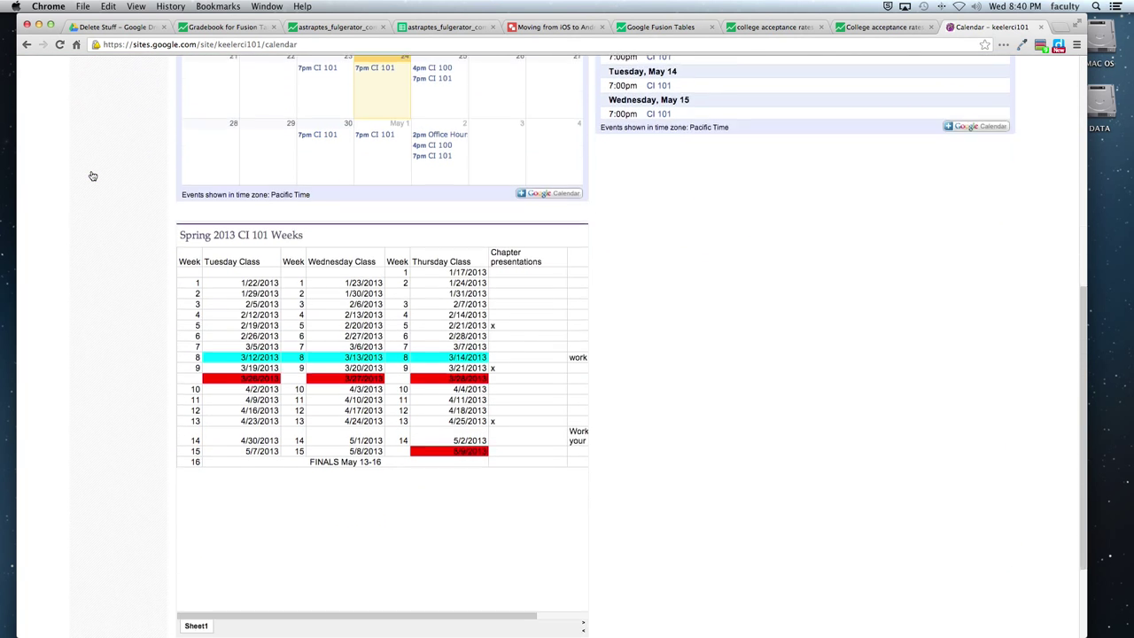
pyautogui.scroll(-3)
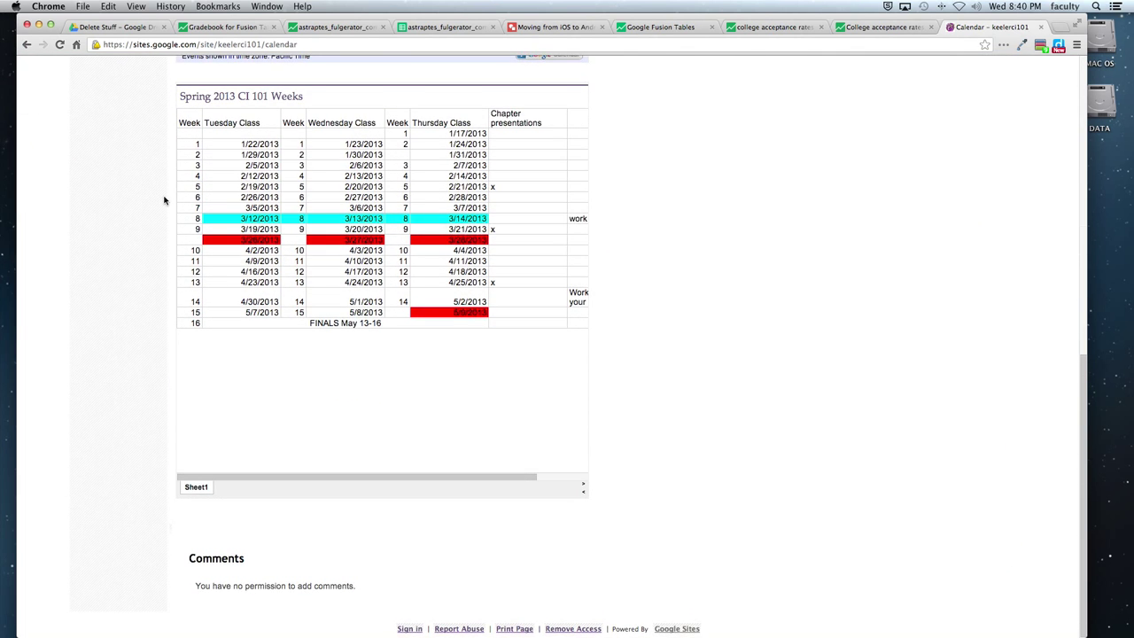
pyautogui.scroll(3)
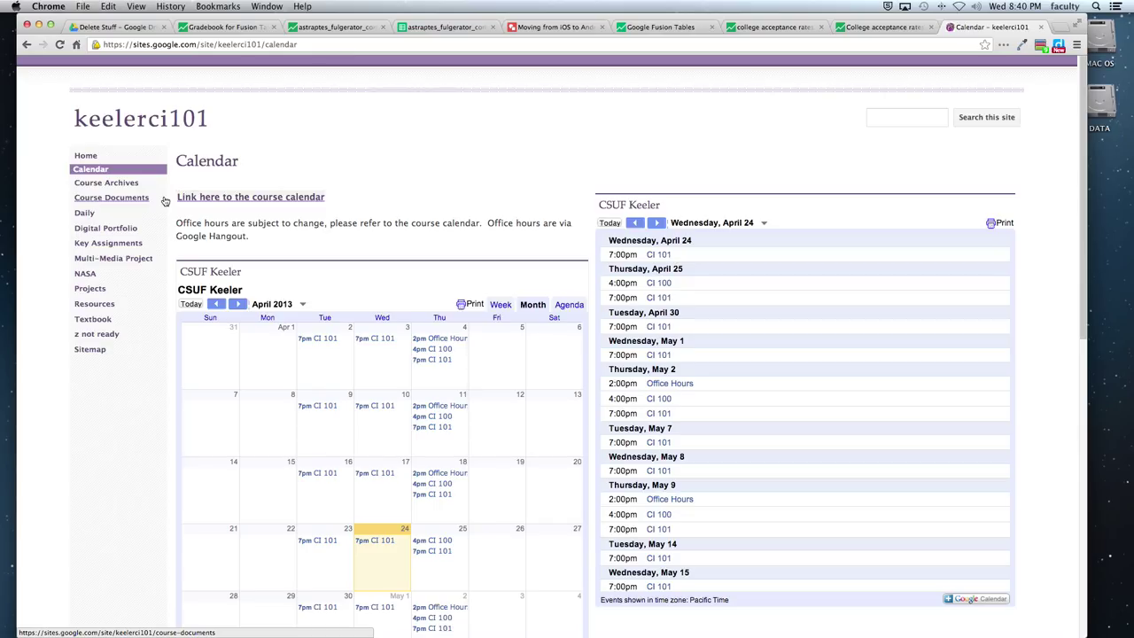
pyautogui.moveTo(813, 218)
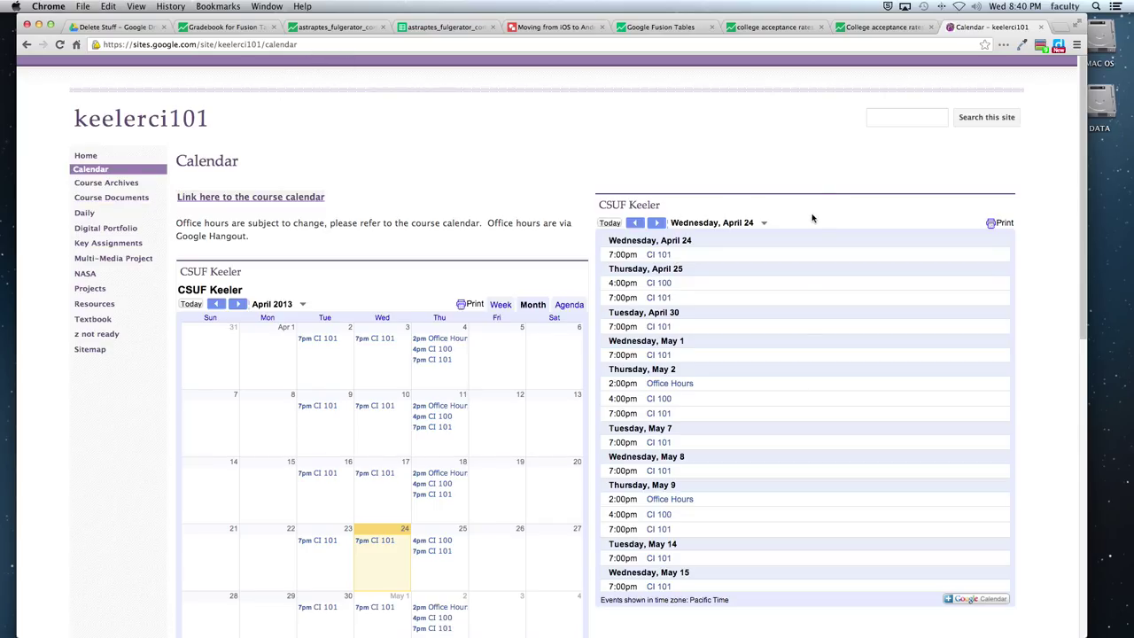